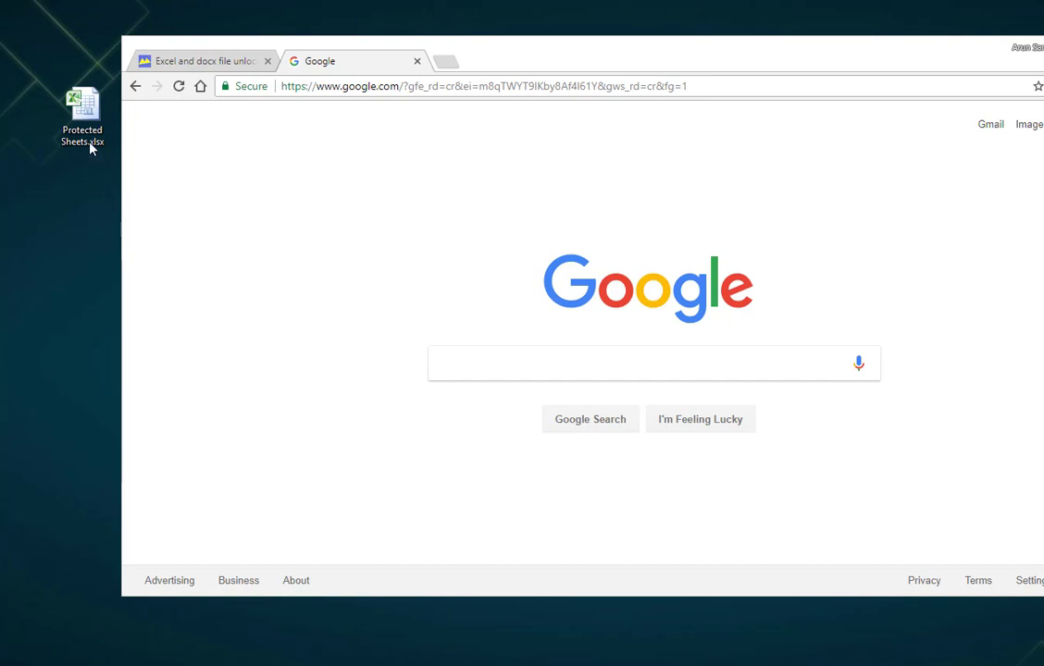
- Open Protected Sheets.xlsx from the desktop and acknowledge the read-only protection warning
{"action": "double_click", "coordinate": [74, 98]}
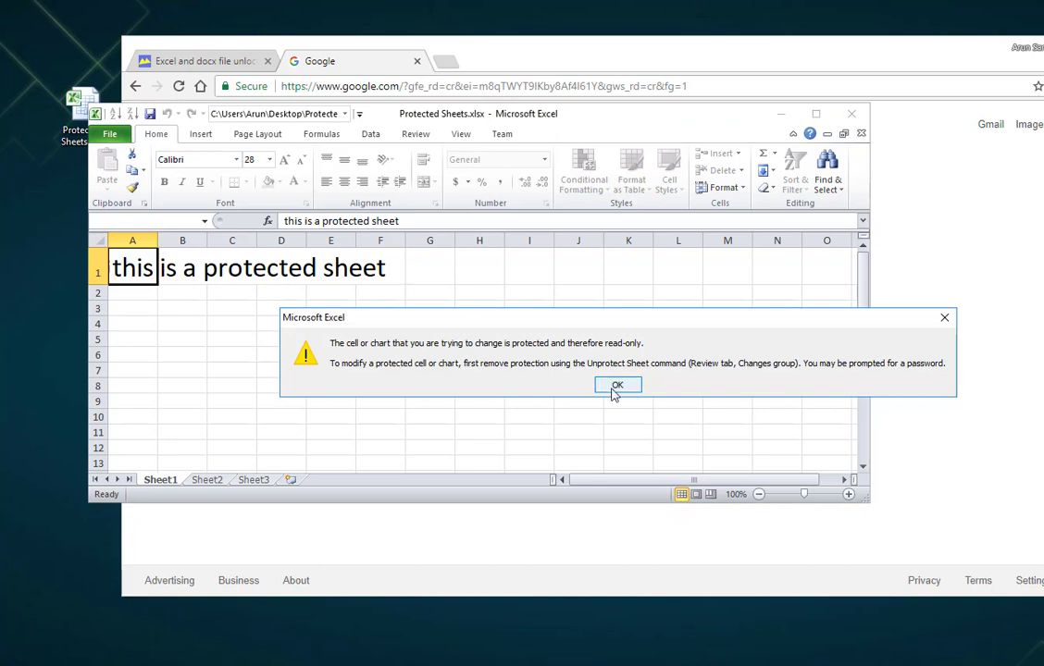
{"action": "left_click", "coordinate": [618, 384]}
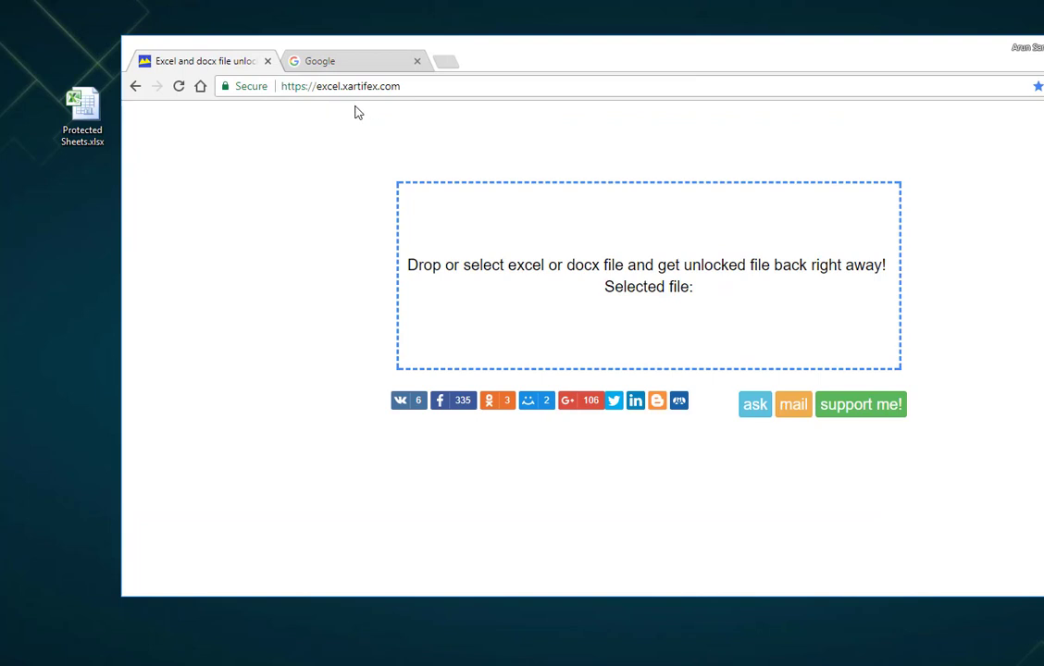
- Upload Protected Sheets.xlsx to the unlocker and open the downloaded unlocked_Protected Sheets.xlsx
{"action": "left_click", "coordinate": [78, 105]}
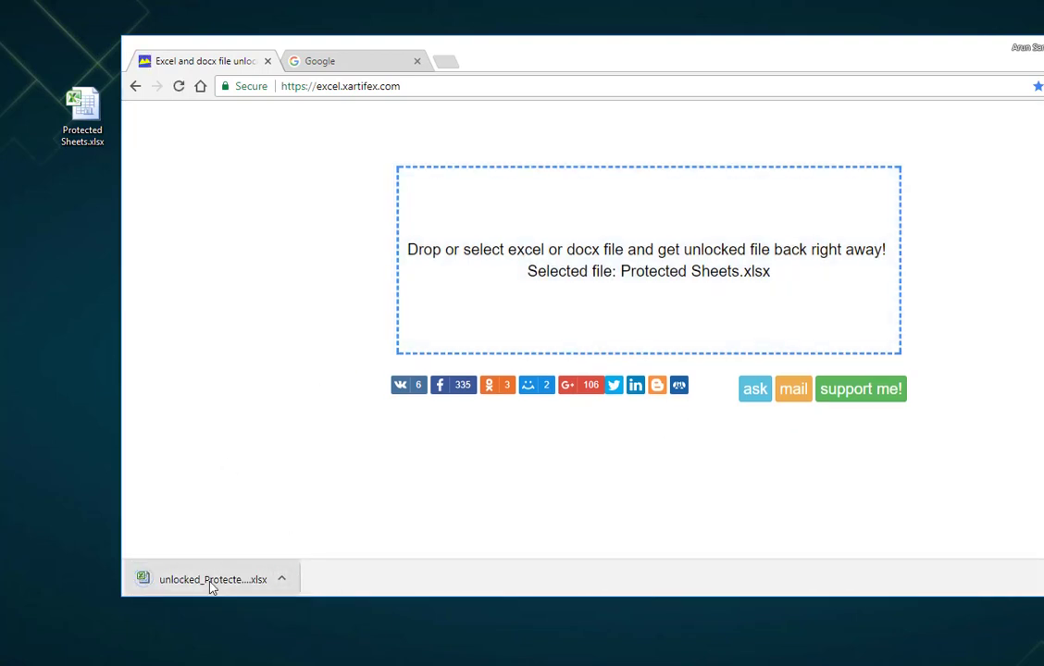
{"action": "left_click", "coordinate": [207, 577]}
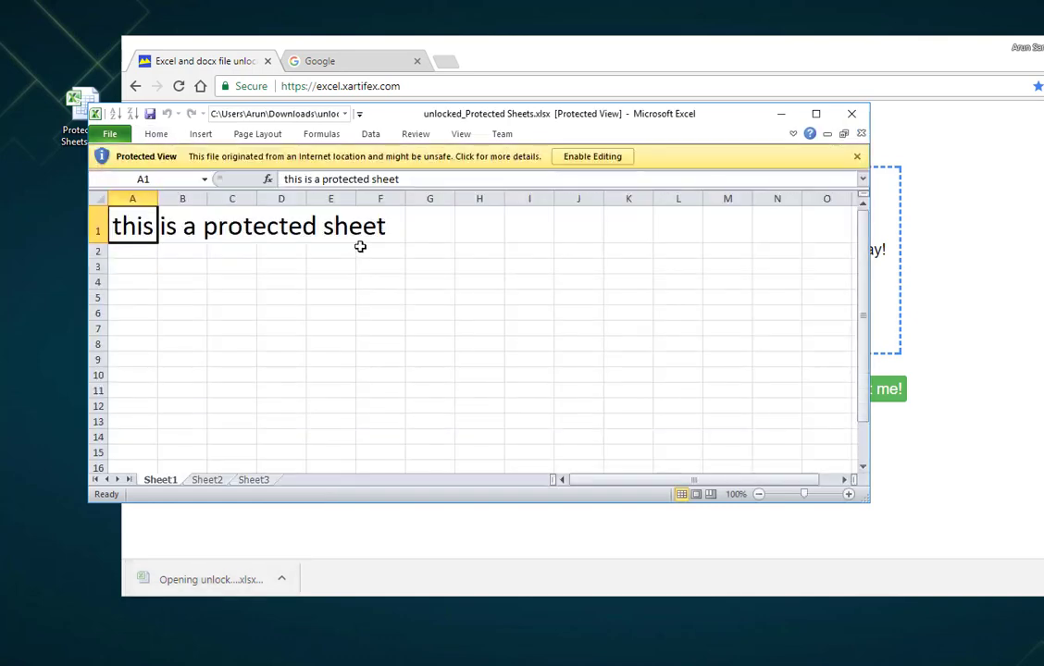
- Enable editing in the unlocked workbook so A1 can be changed to end with "..."
{"action": "left_click", "coordinate": [592, 156]}
{"action": "type", "text": "..."}
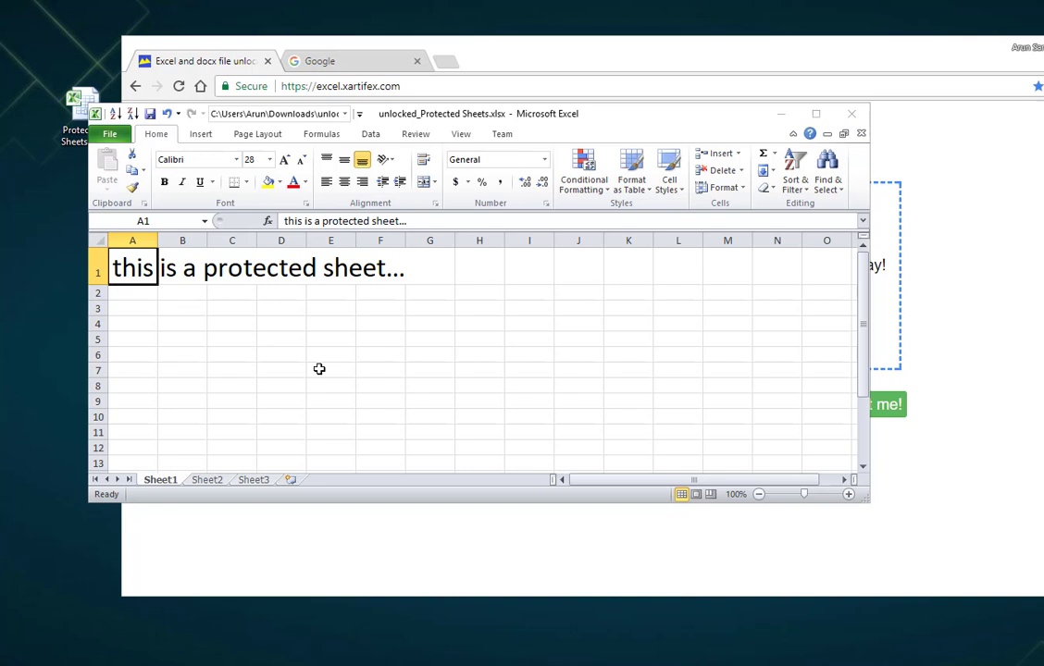
{"action": "mouse_move", "coordinate": [311, 368]}
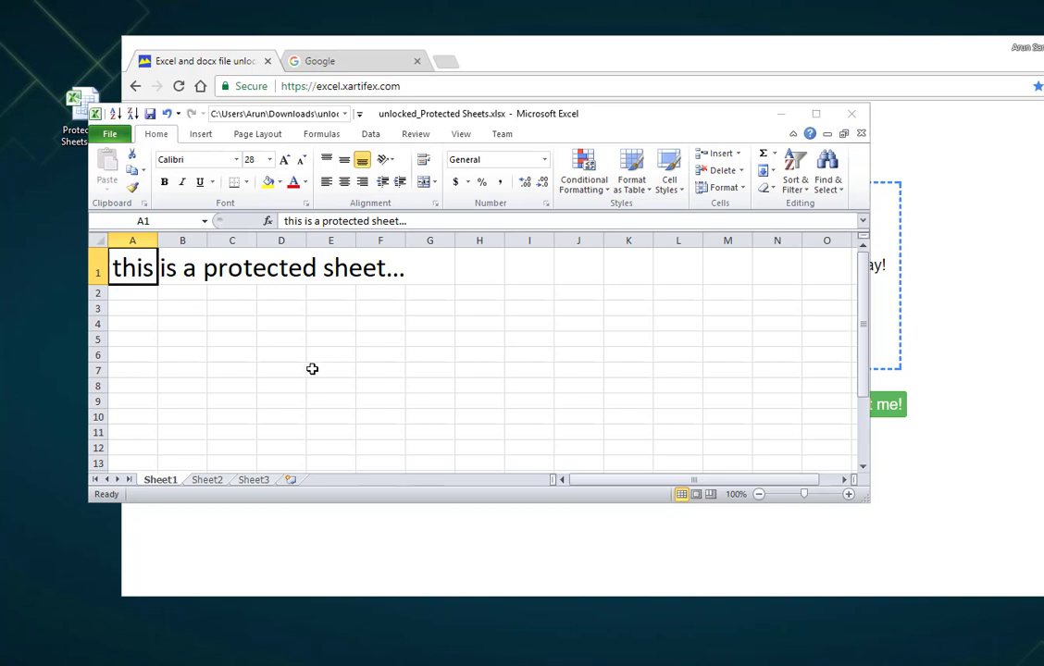